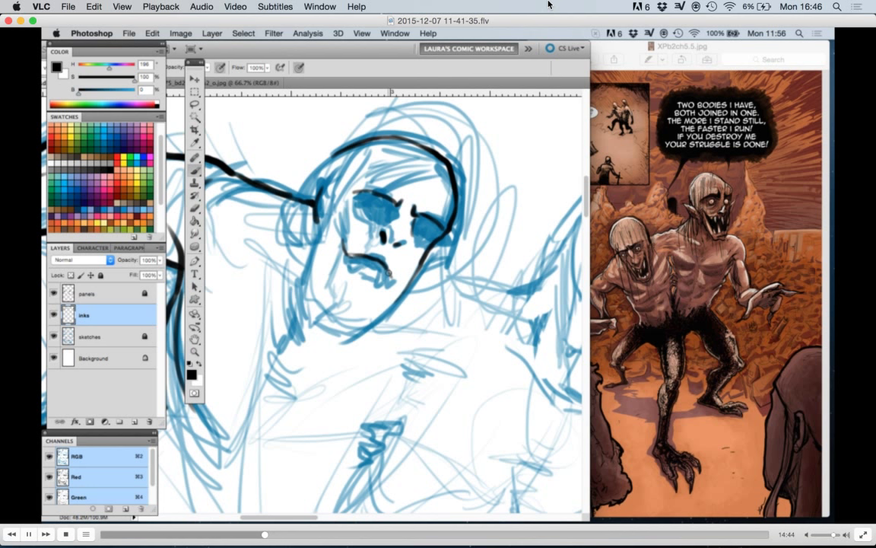
- Ink a black line along the monster's head over the blue sketch
{"action": "left_click_drag", "start_coordinate": [373, 251], "coordinate": [365, 290]}
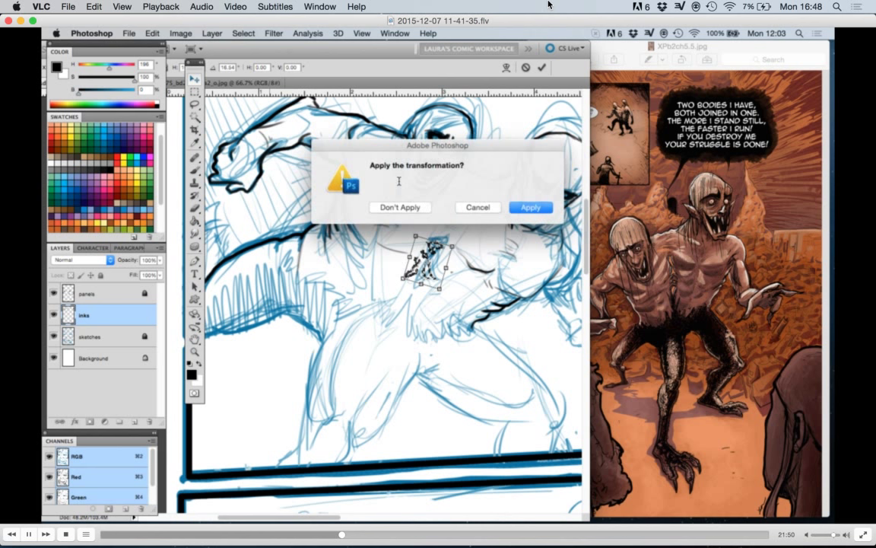
- Apply the Free Transform resize to the small inked detail
{"action": "left_click", "coordinate": [530, 207]}
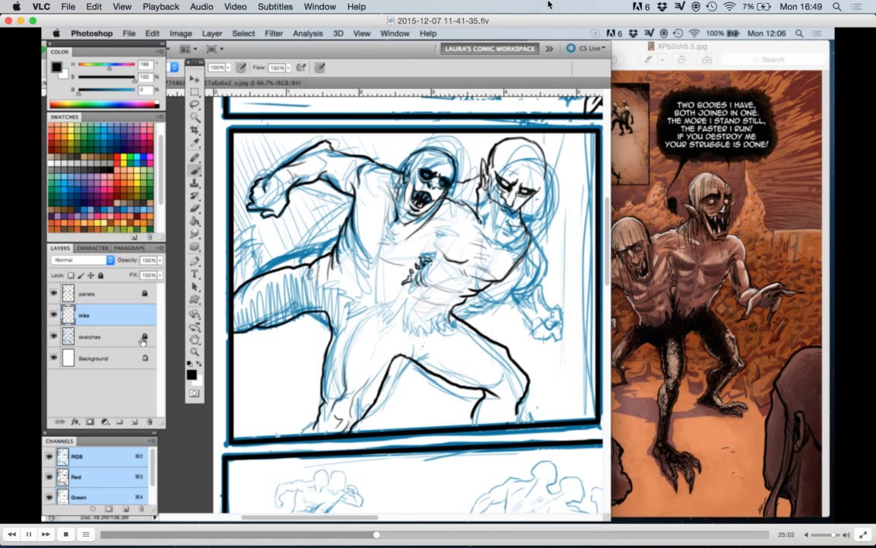
- Select the Brush tool on the inks layer to begin the sword character
{"action": "left_click", "coordinate": [89, 336]}
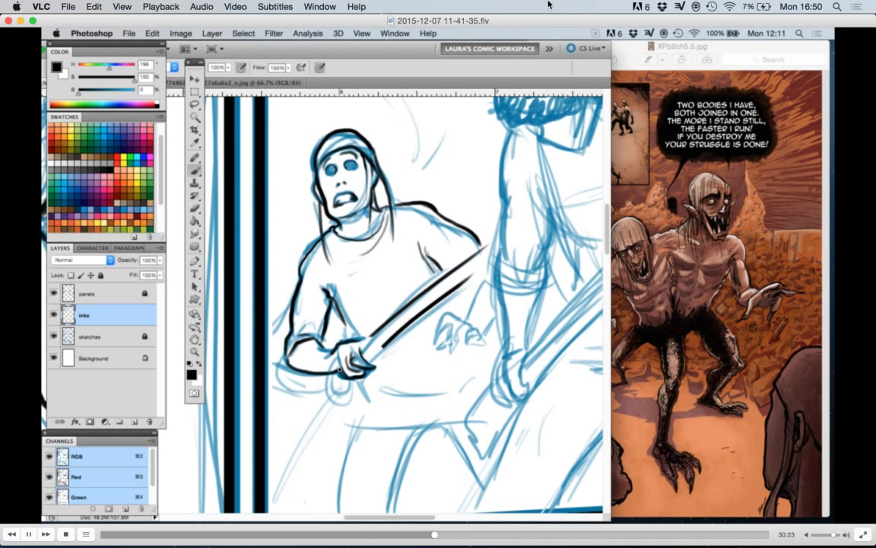
- Brush a black ink stroke along the sword character's outline near the hilt
{"action": "left_click_drag", "start_coordinate": [350, 327], "coordinate": [416, 373]}
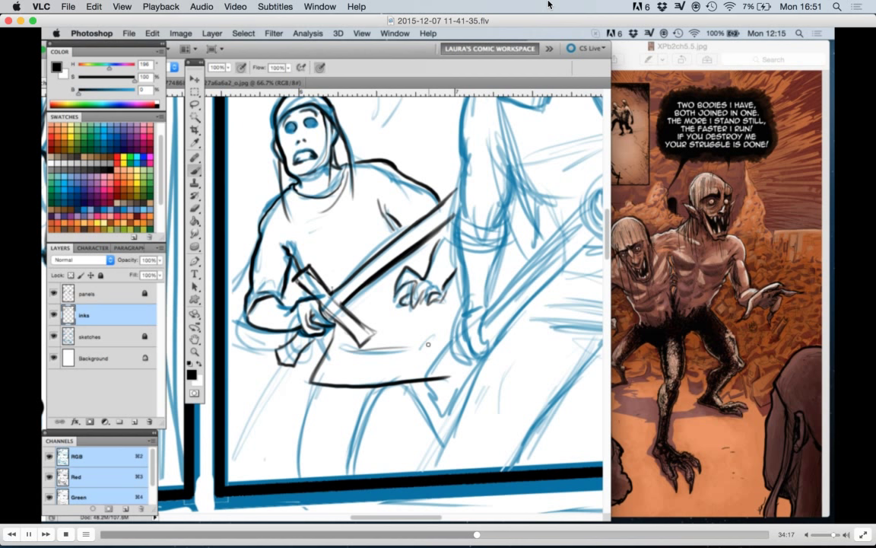
{"action": "scroll", "scroll_direction": "down", "scroll_amount": 3}
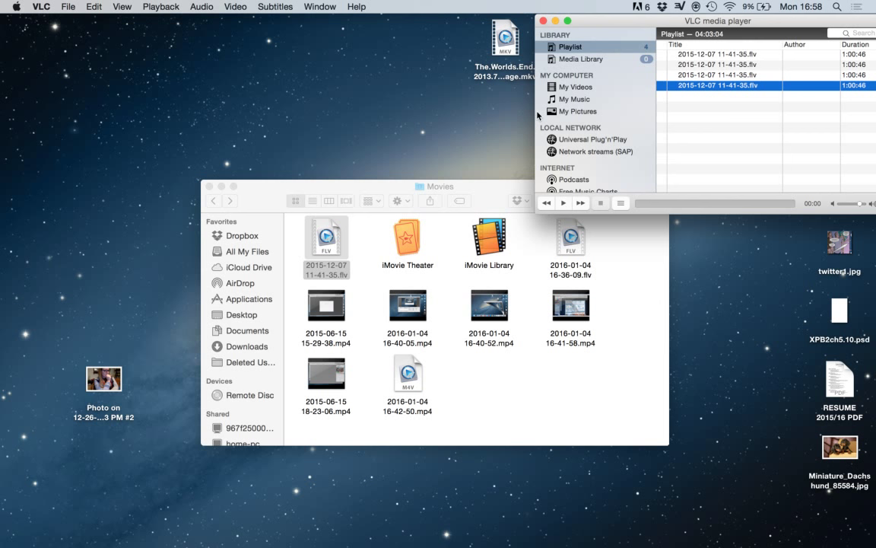
- Drag the desktop photo toward the centre, then down beside the Movies window
{"action": "left_click", "coordinate": [434, 186]}
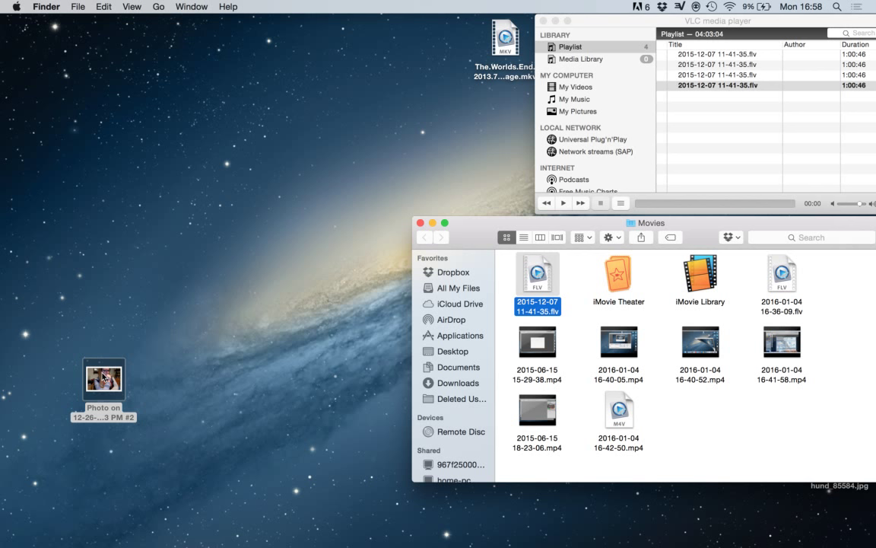
{"action": "left_click_drag", "start_coordinate": [103, 379], "coordinate": [304, 242]}
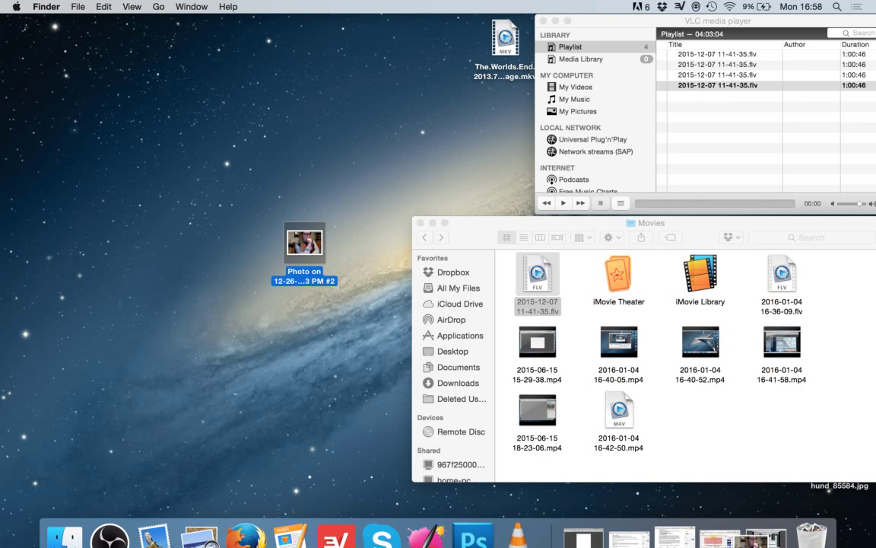
{"action": "left_click_drag", "start_coordinate": [304, 244], "coordinate": [371, 445]}
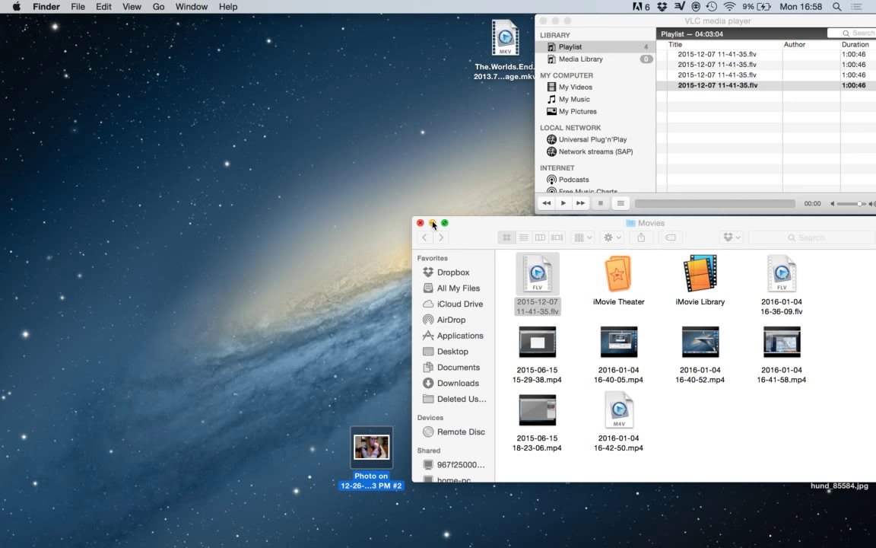
{"action": "mouse_move", "coordinate": [203, 212]}
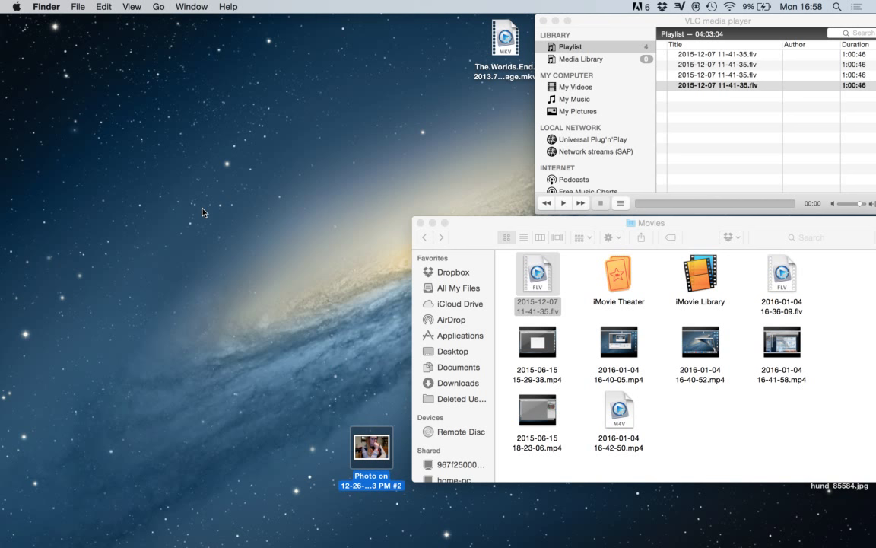